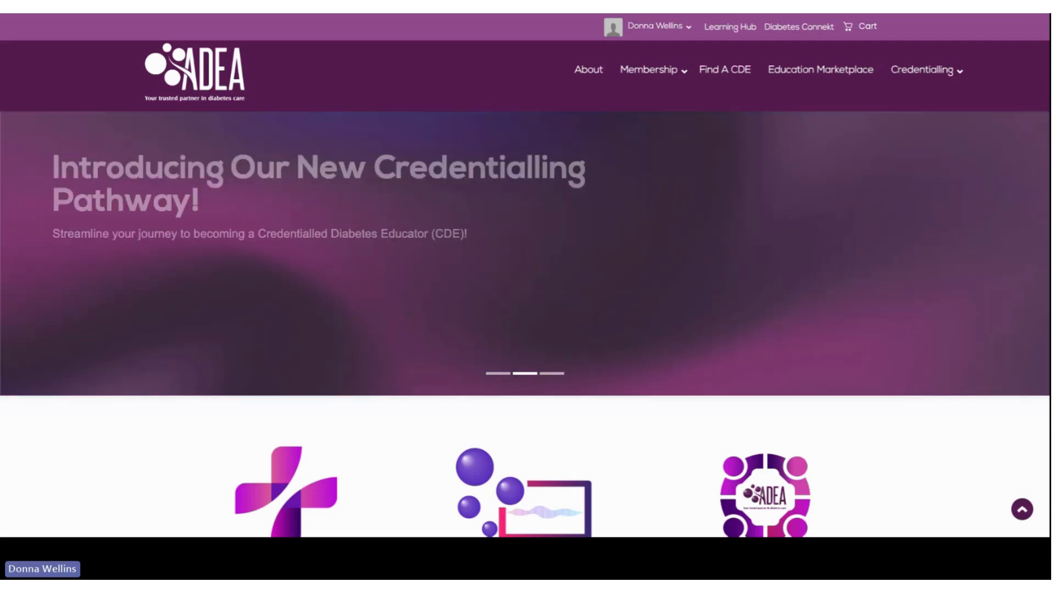
{"action": "mouse_move", "coordinate": [204, 454]}
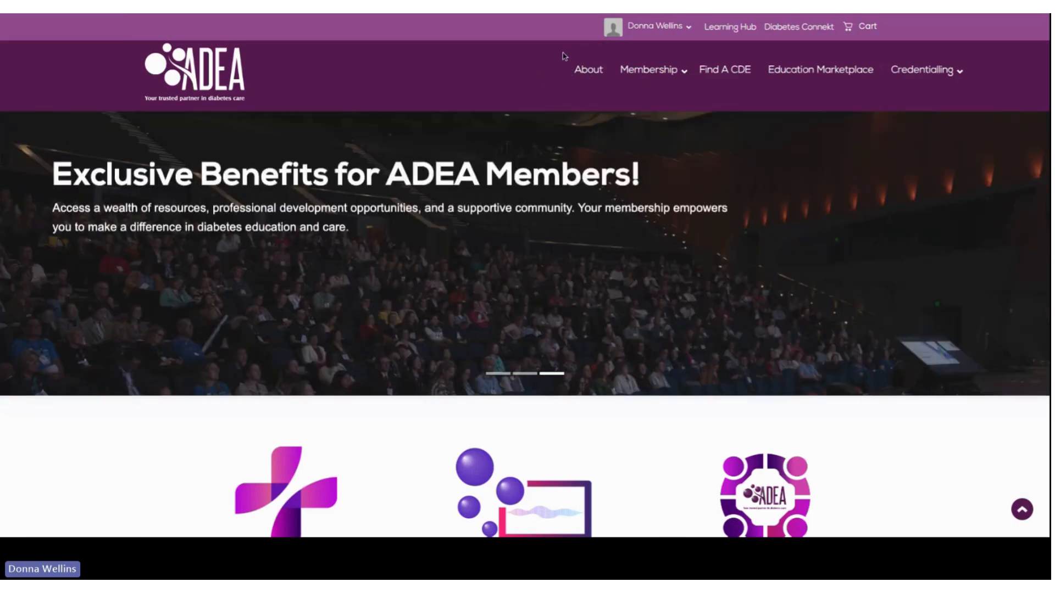
{"action": "mouse_move", "coordinate": [925, 88]}
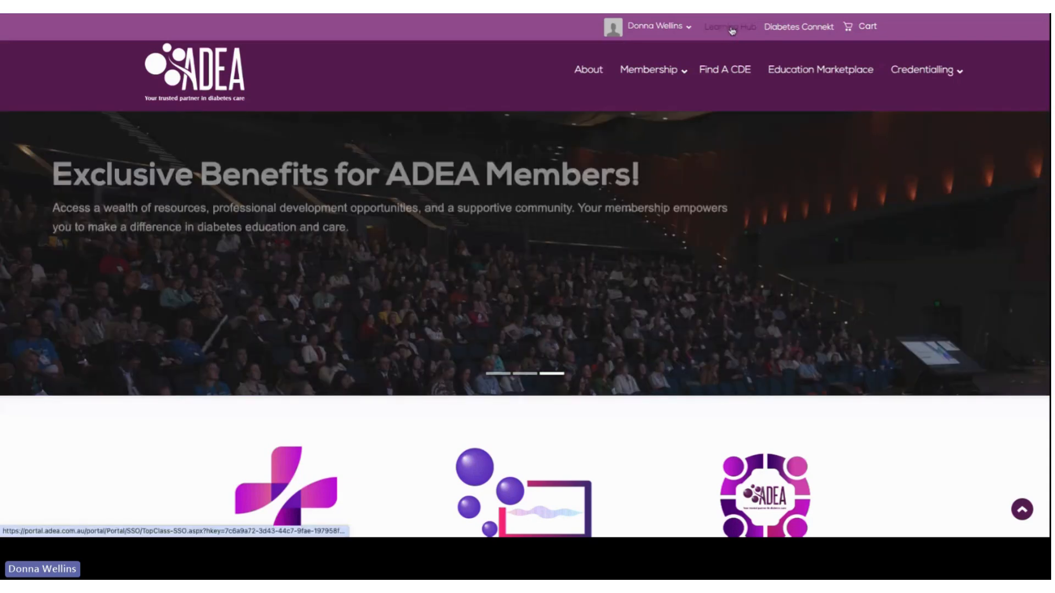
- Go to the Learning Hub and open the Learning Centre showing 16% CDE progress
{"action": "left_click", "coordinate": [728, 26]}
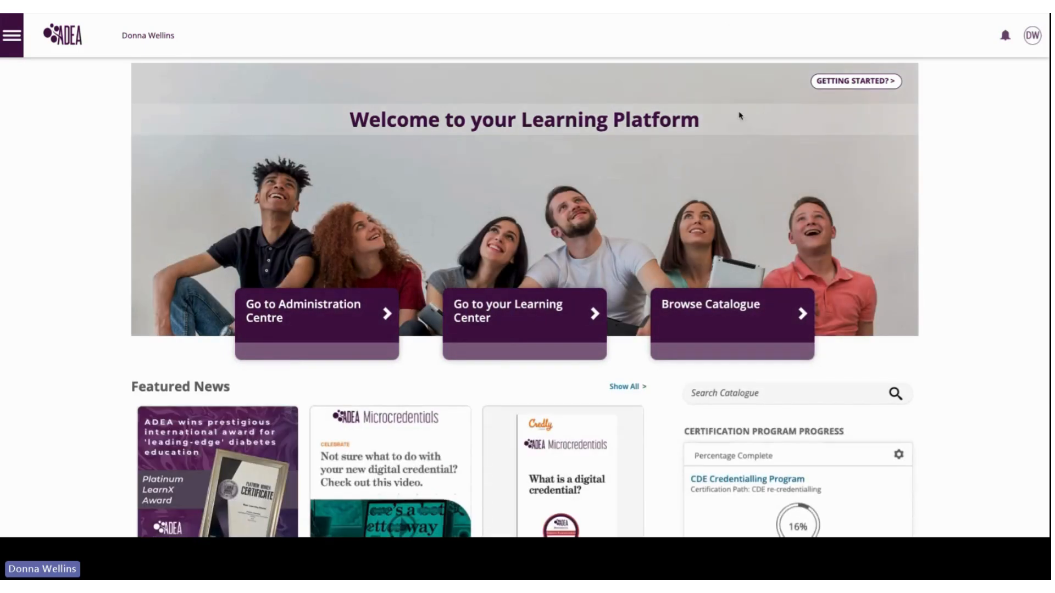
{"action": "mouse_move", "coordinate": [466, 310]}
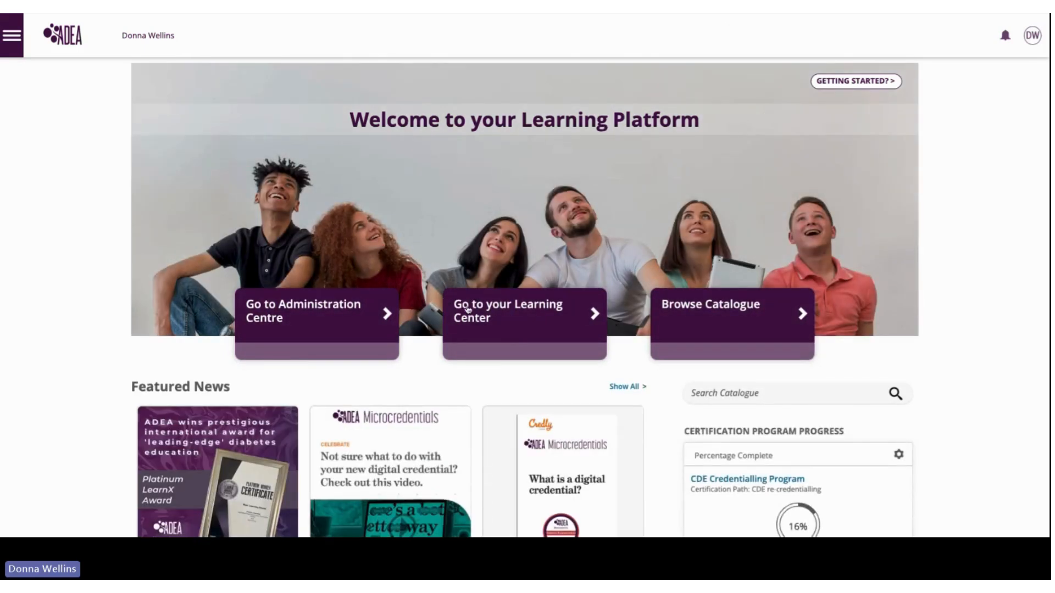
{"action": "left_click", "coordinate": [525, 311]}
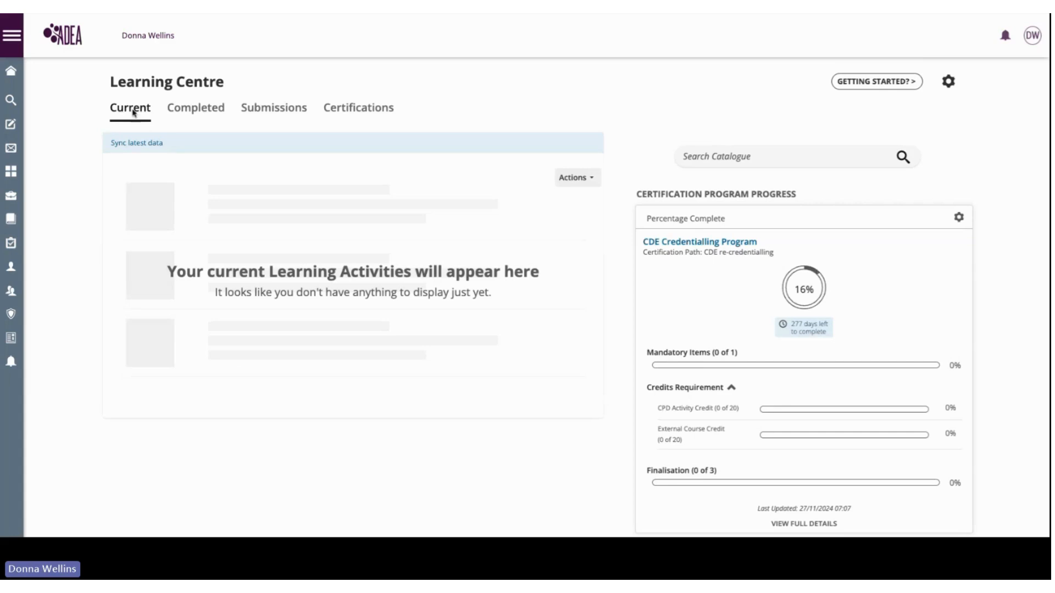
{"action": "mouse_move", "coordinate": [377, 128]}
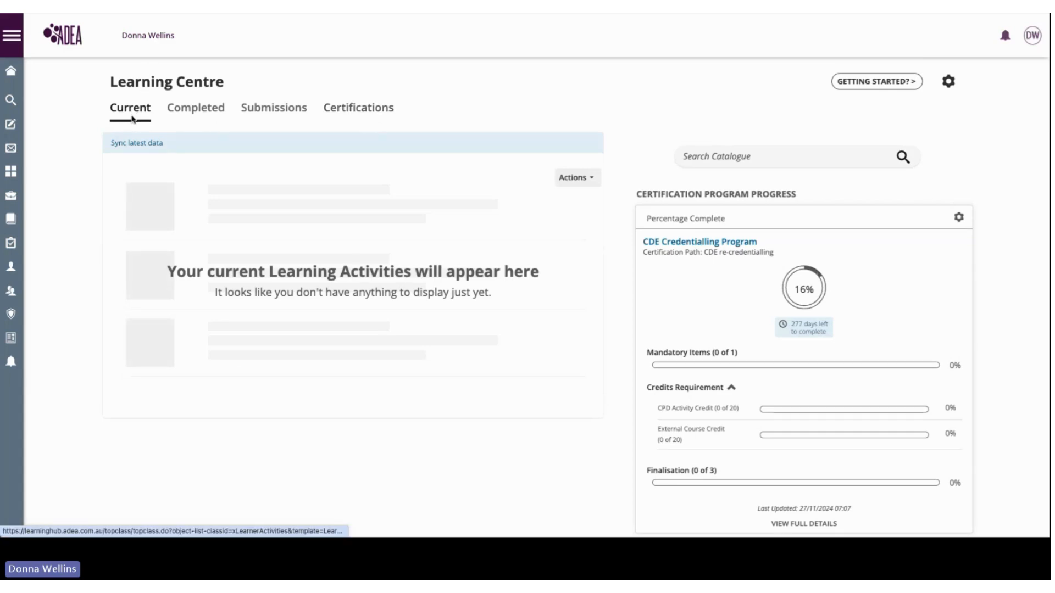
{"action": "mouse_move", "coordinate": [193, 282]}
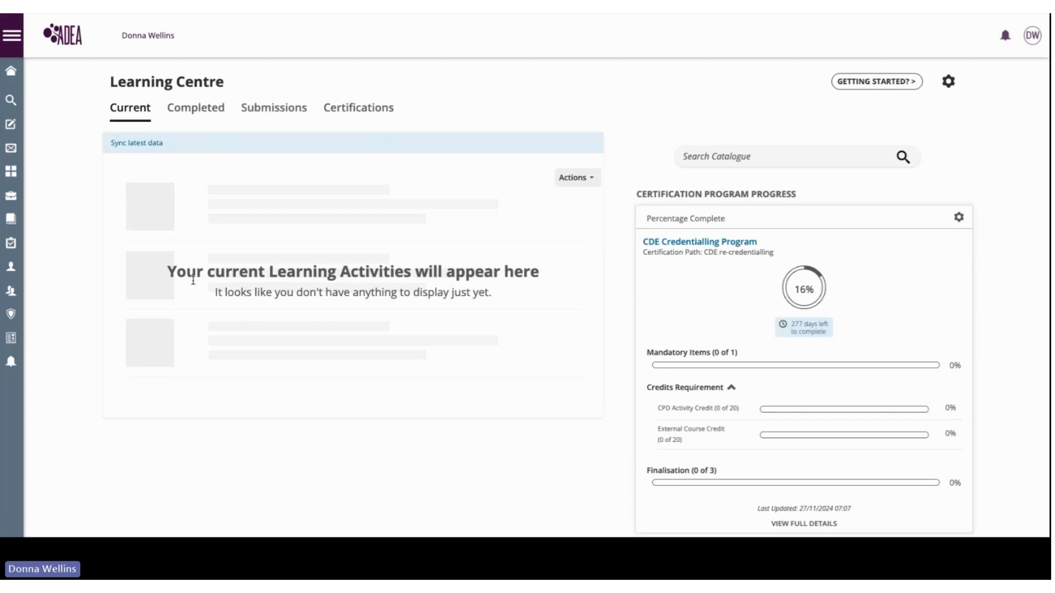
{"action": "mouse_move", "coordinate": [345, 303]}
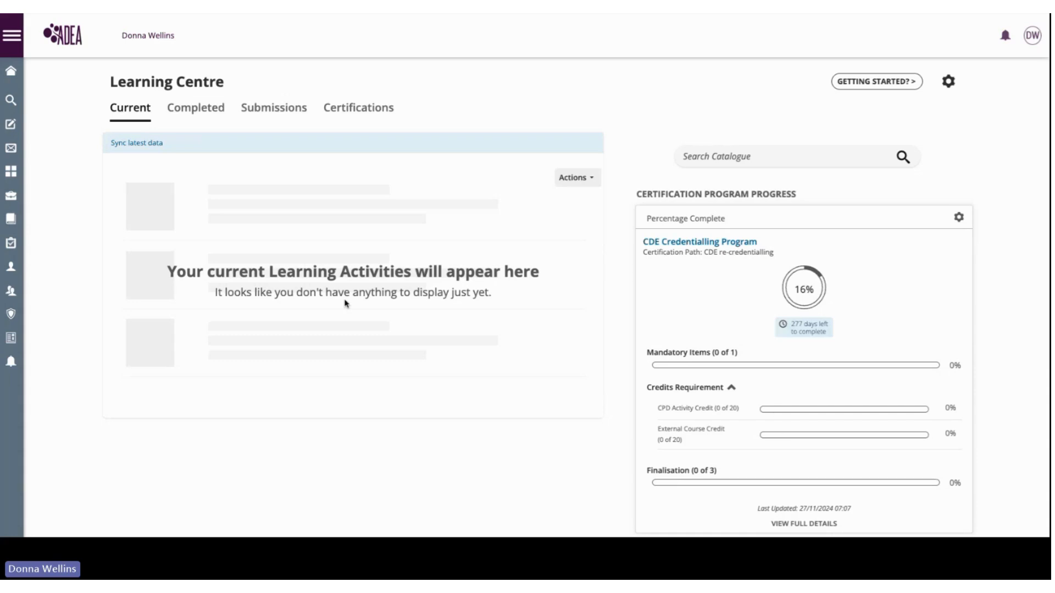
{"action": "mouse_move", "coordinate": [219, 335]}
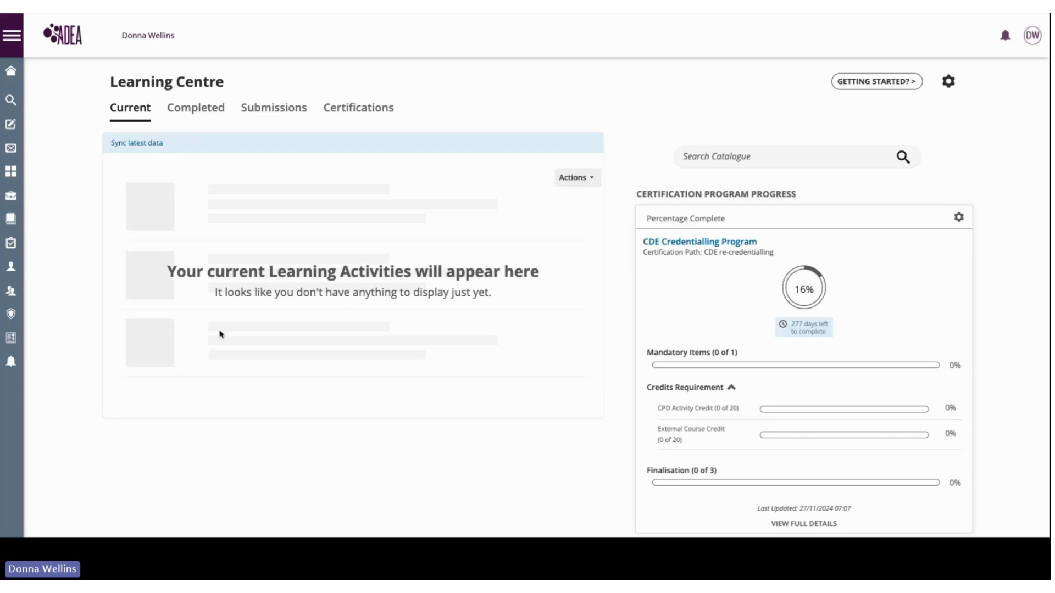
{"action": "mouse_move", "coordinate": [264, 179]}
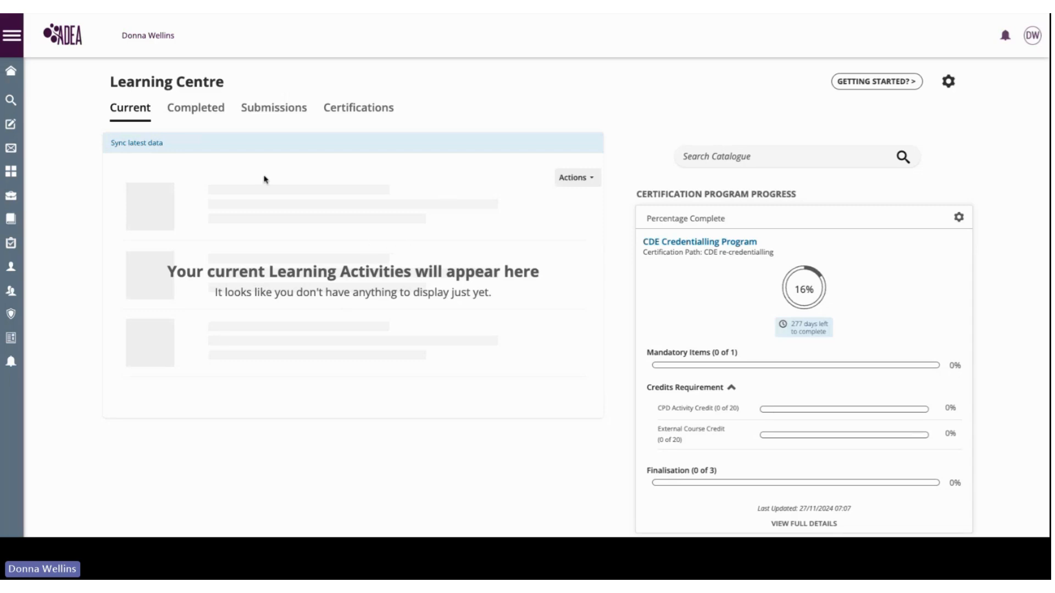
- Check the Completed items, then the Certifications list showing the CDE program in progress
{"action": "left_click", "coordinate": [195, 108]}
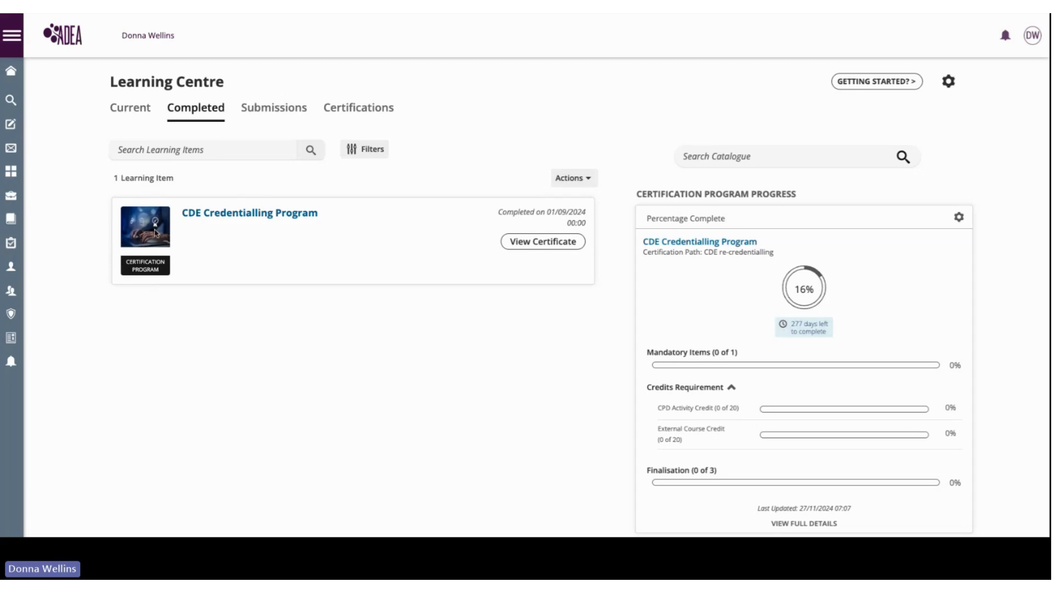
{"action": "mouse_move", "coordinate": [279, 234]}
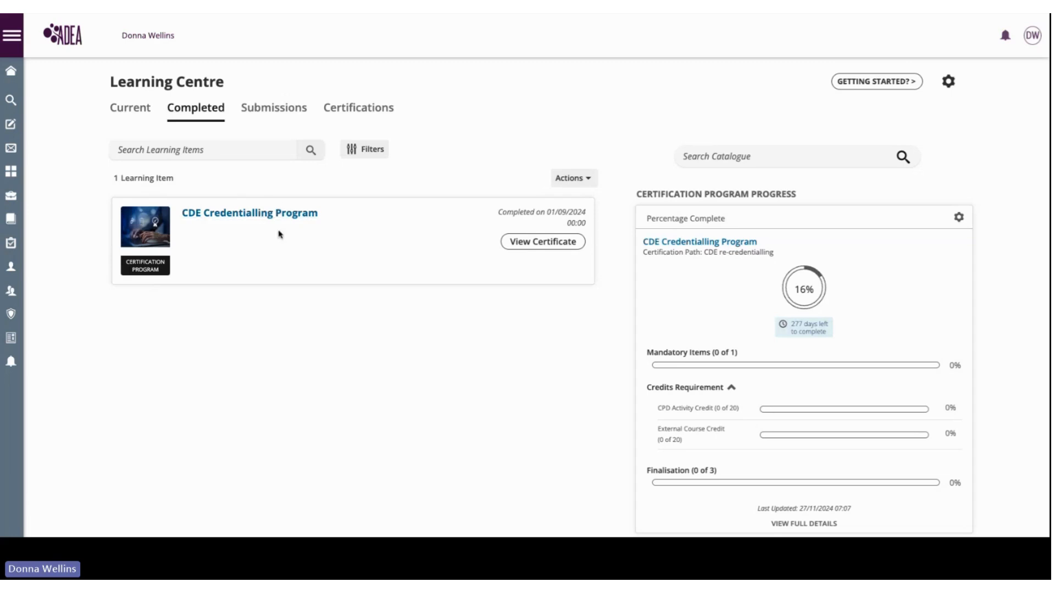
{"action": "mouse_move", "coordinate": [359, 108]}
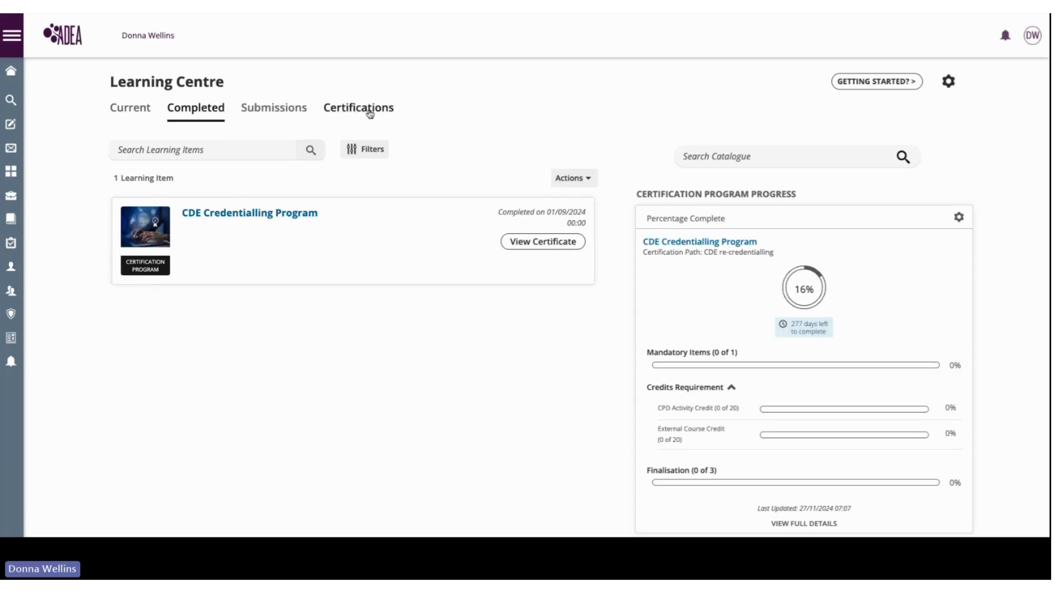
{"action": "left_click", "coordinate": [359, 108]}
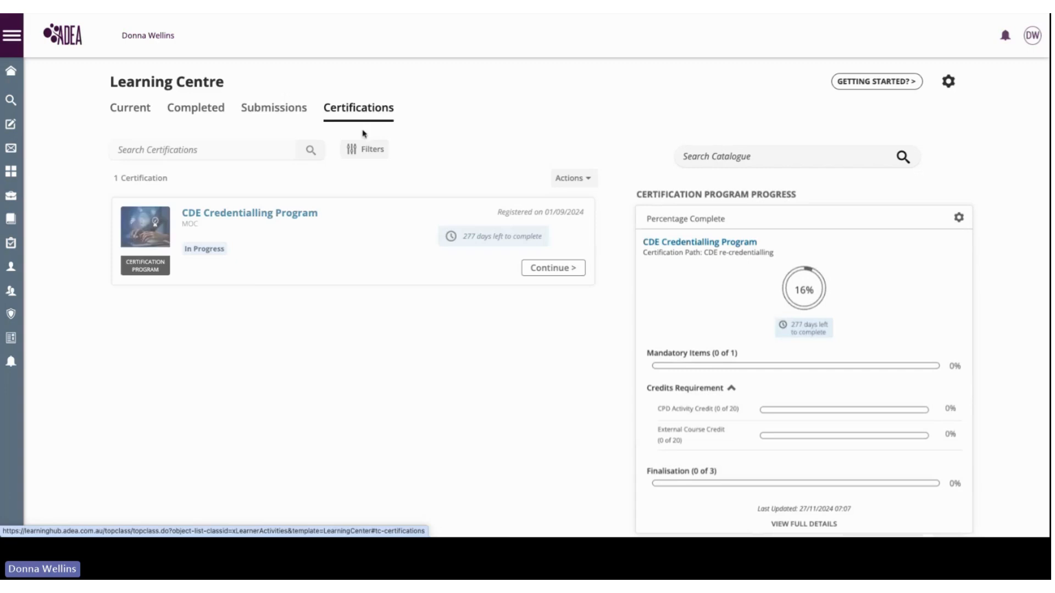
{"action": "mouse_move", "coordinate": [284, 302]}
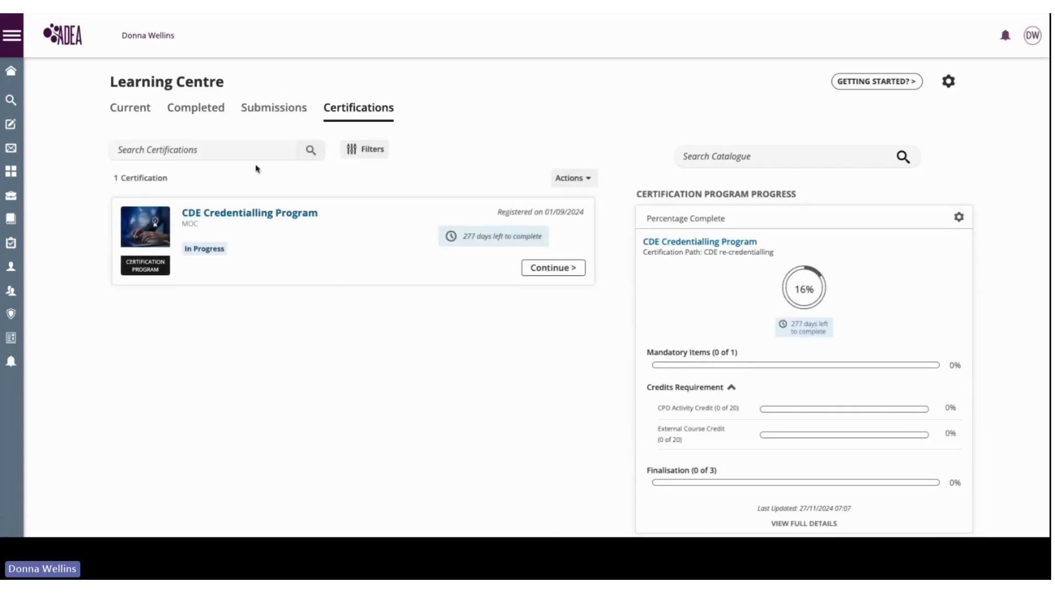
{"action": "mouse_move", "coordinate": [267, 323]}
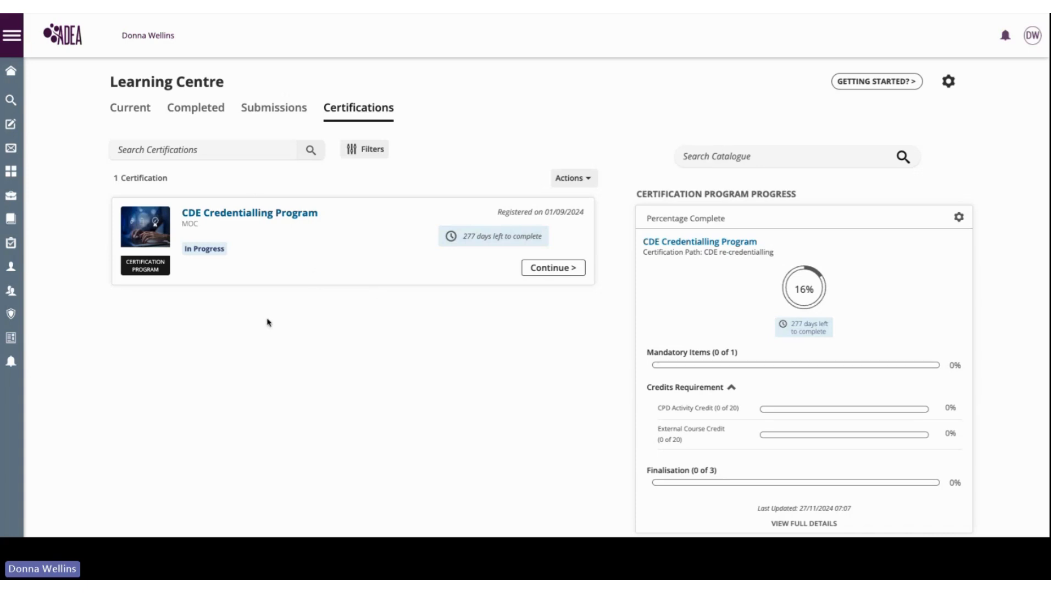
{"action": "mouse_move", "coordinate": [674, 285]}
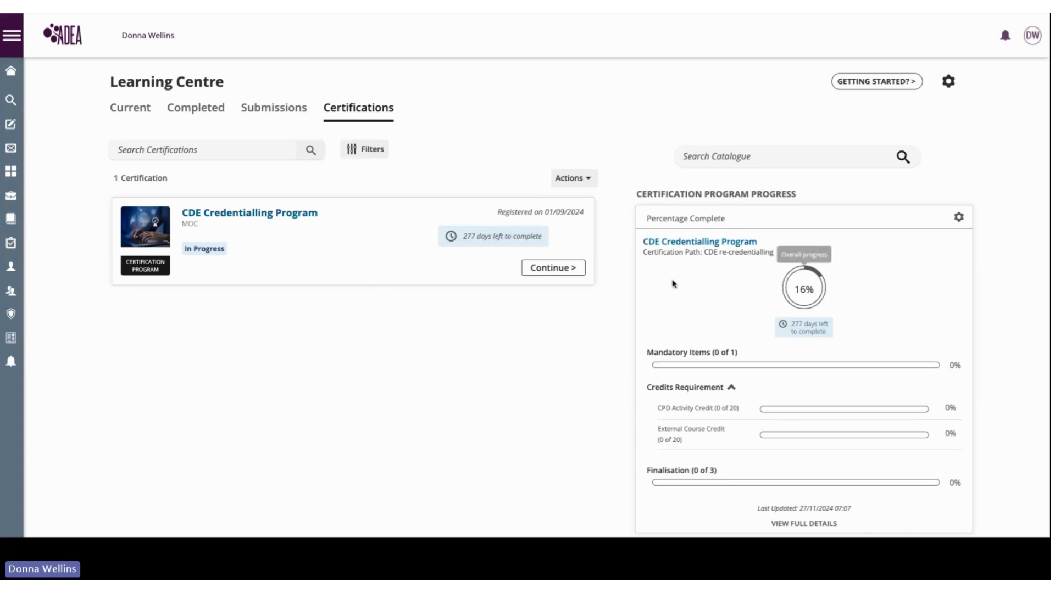
{"action": "mouse_move", "coordinate": [745, 420]}
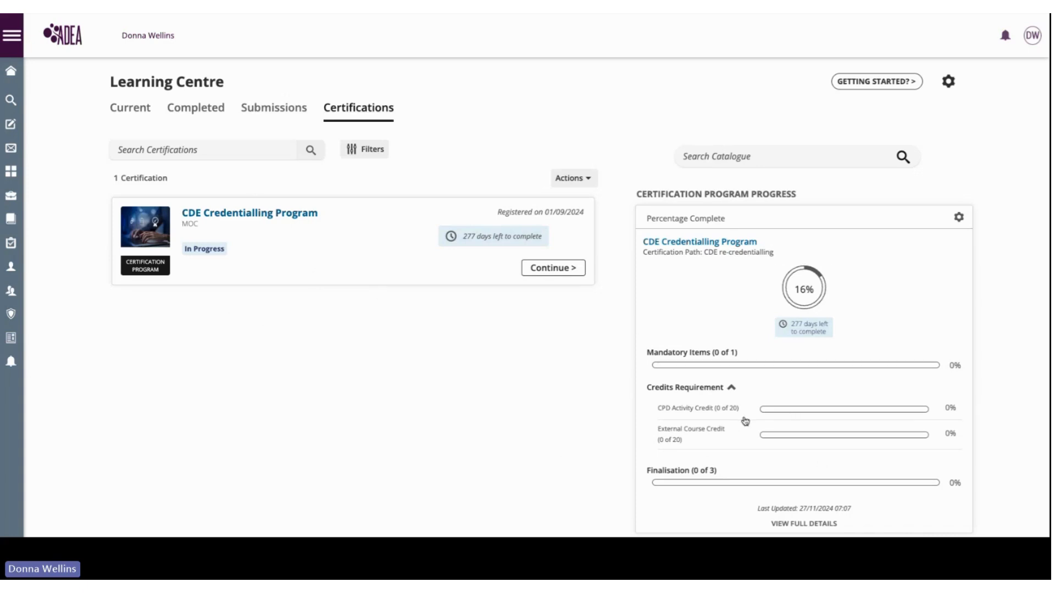
{"action": "left_click", "coordinate": [195, 108]}
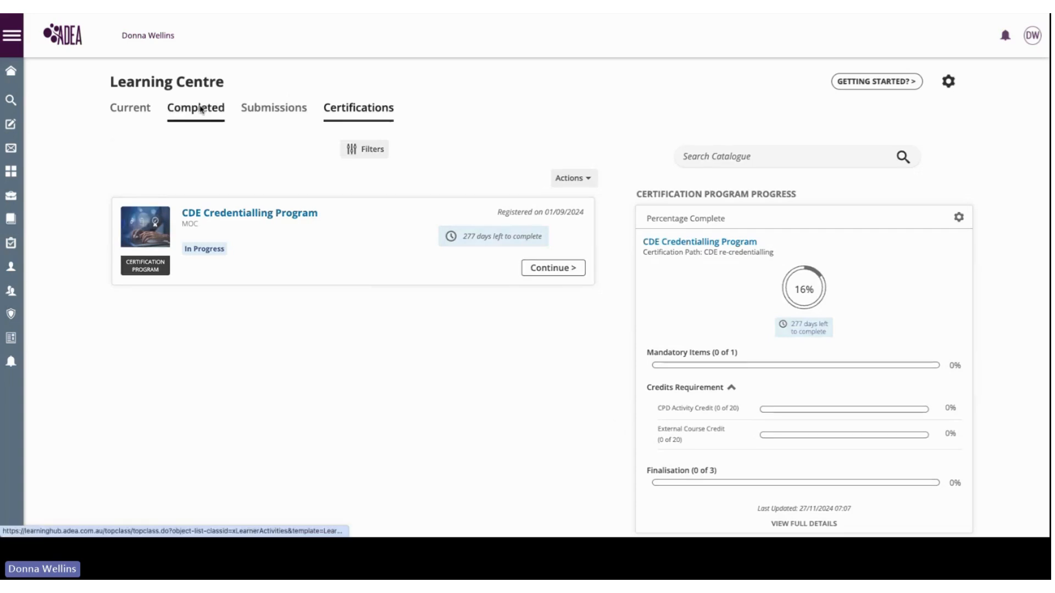
- Show the Completed list with the CDE Credentialling Program and its certificate
{"action": "left_click", "coordinate": [196, 107]}
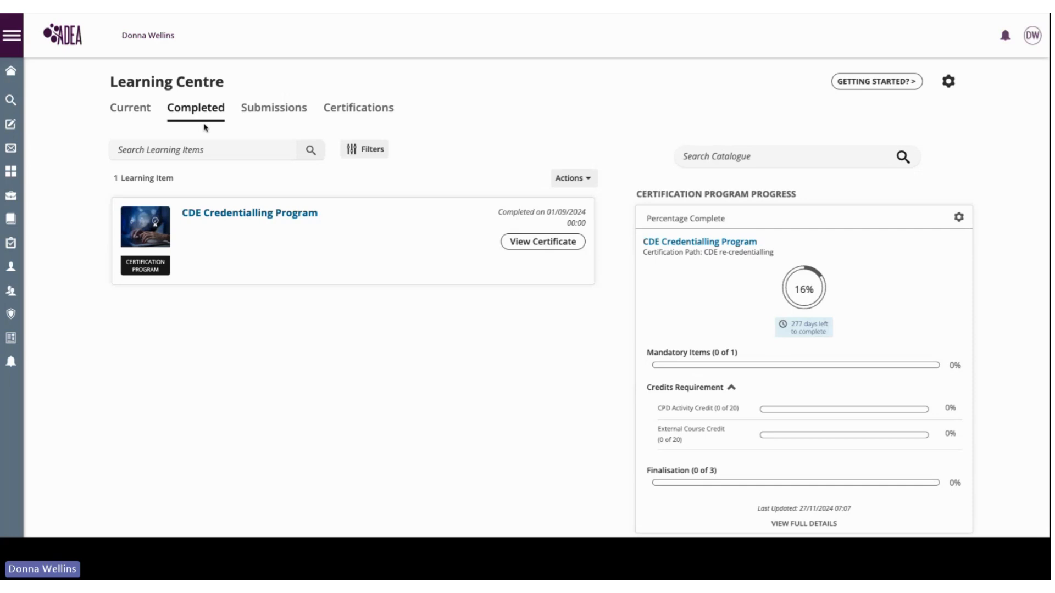
{"action": "mouse_move", "coordinate": [551, 248]}
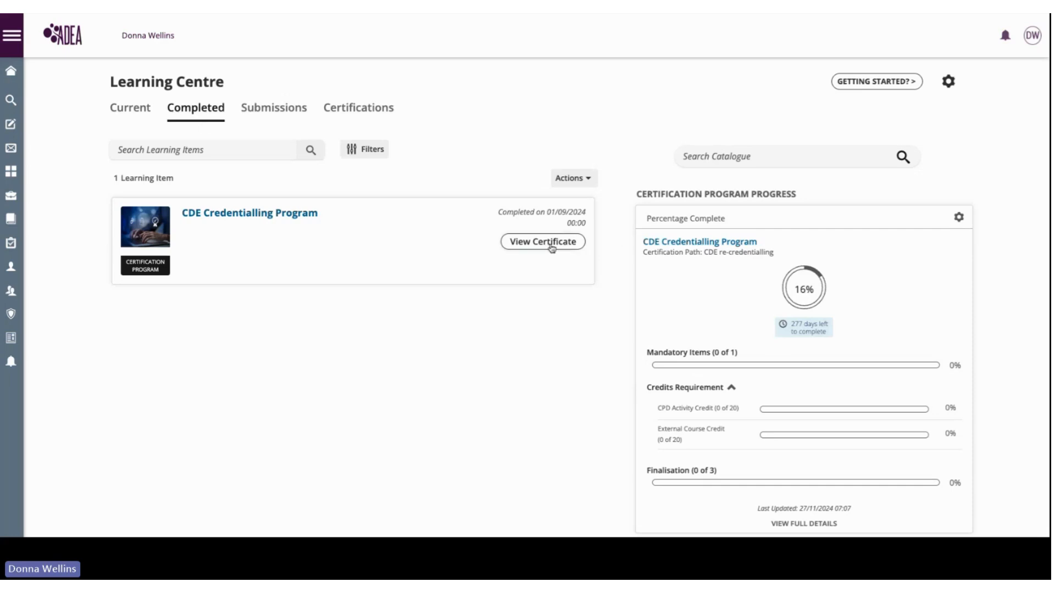
- View the CDE certificate PDF valid until 31/08/2025, then return to Current activities
{"action": "left_click", "coordinate": [543, 242]}
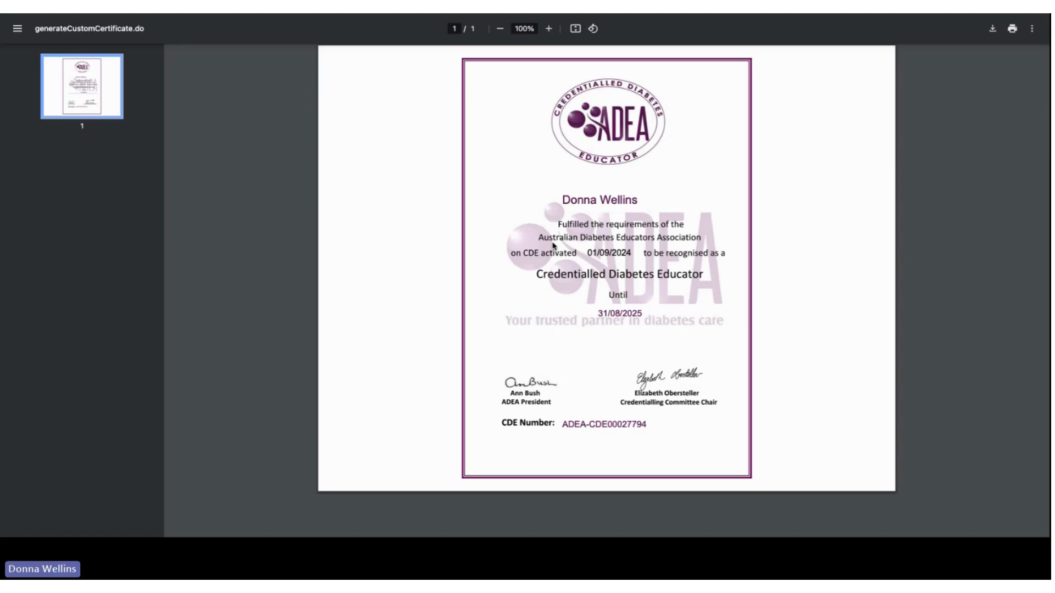
{"action": "mouse_move", "coordinate": [641, 334]}
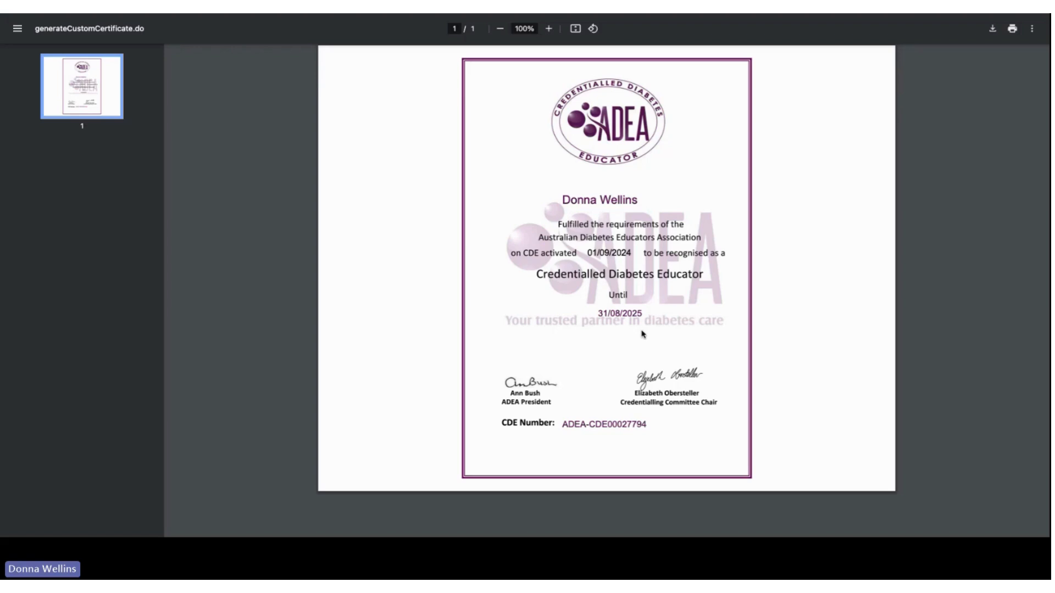
{"action": "mouse_move", "coordinate": [643, 336]}
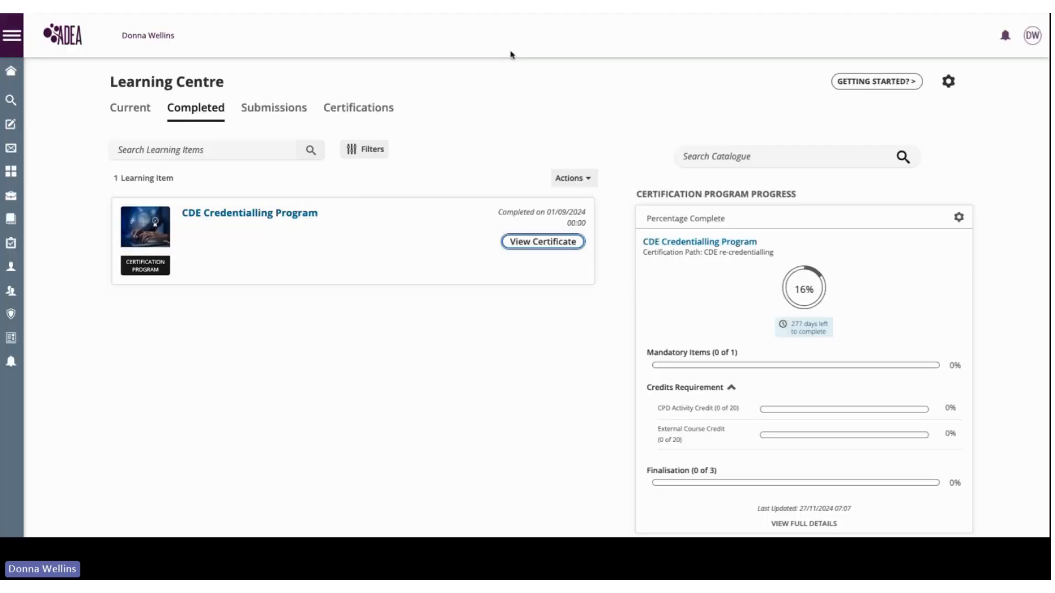
{"action": "left_click", "coordinate": [129, 108]}
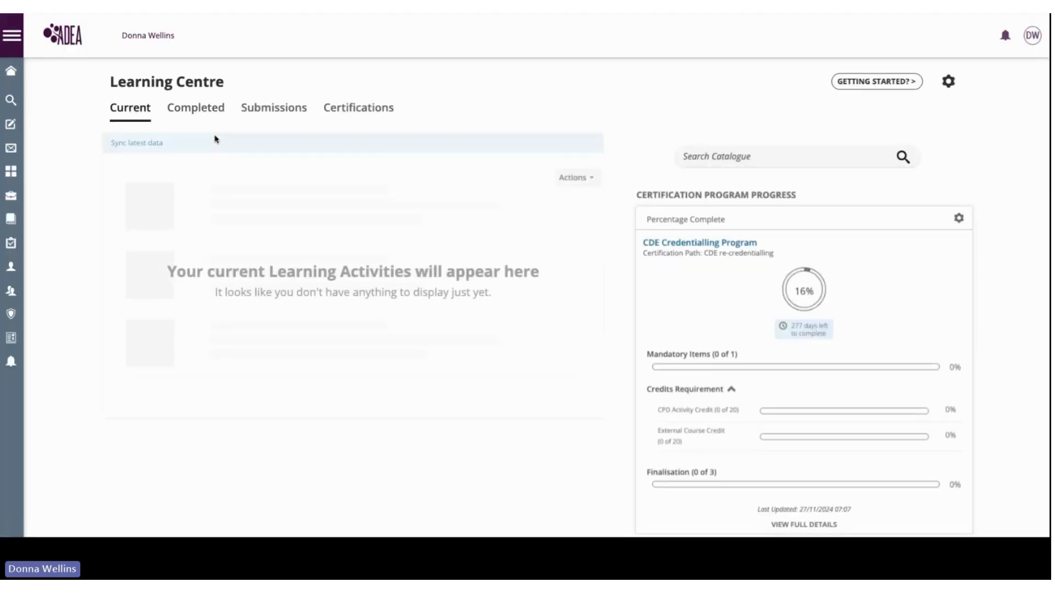